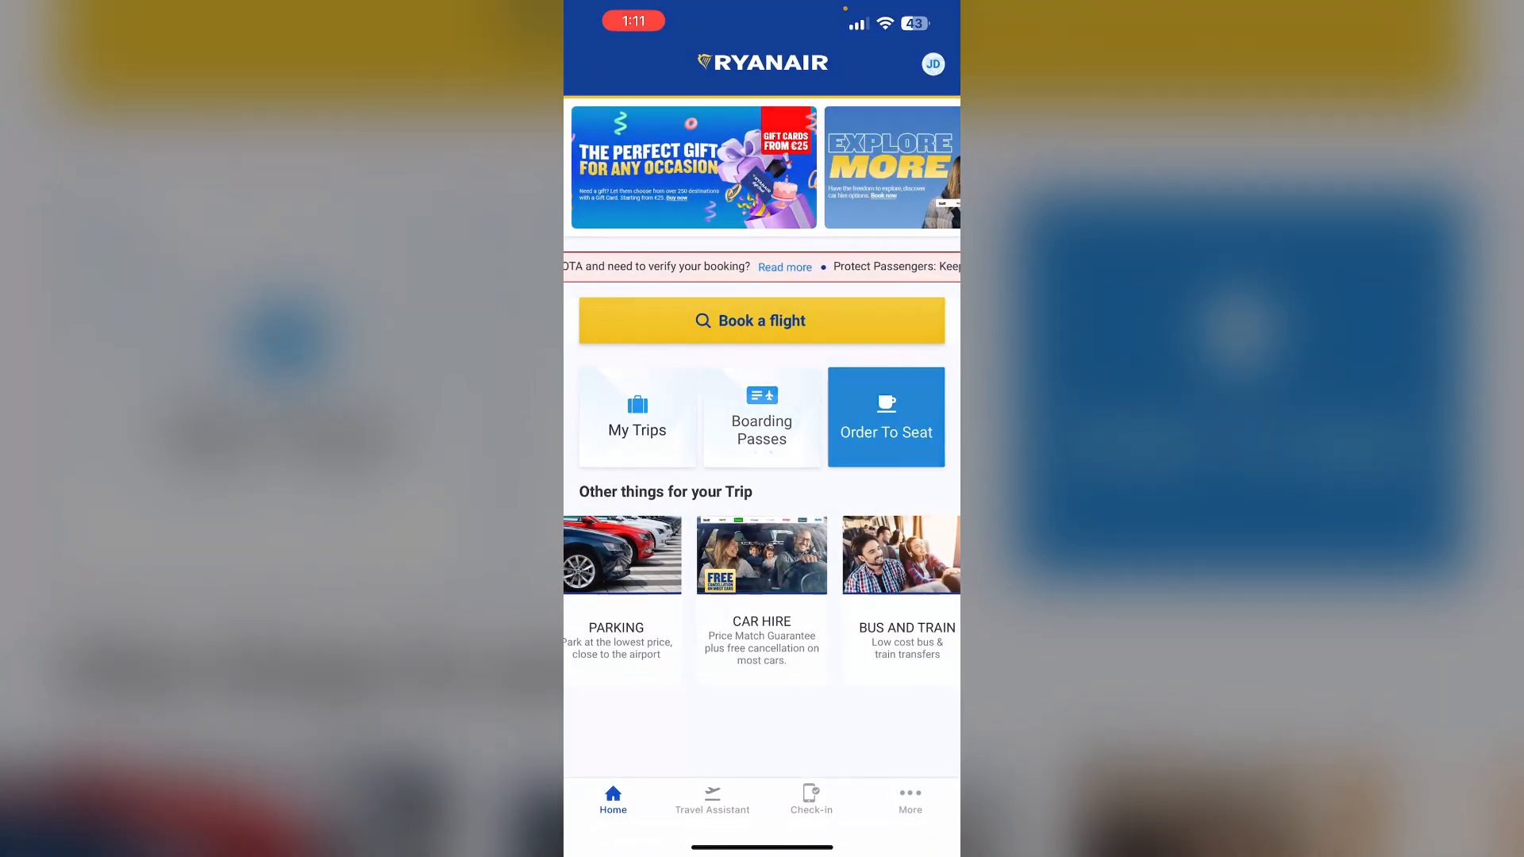
Reach the Retrieve my Booking form via My Trips, asking for reservation number and email.
left_click(637, 416)
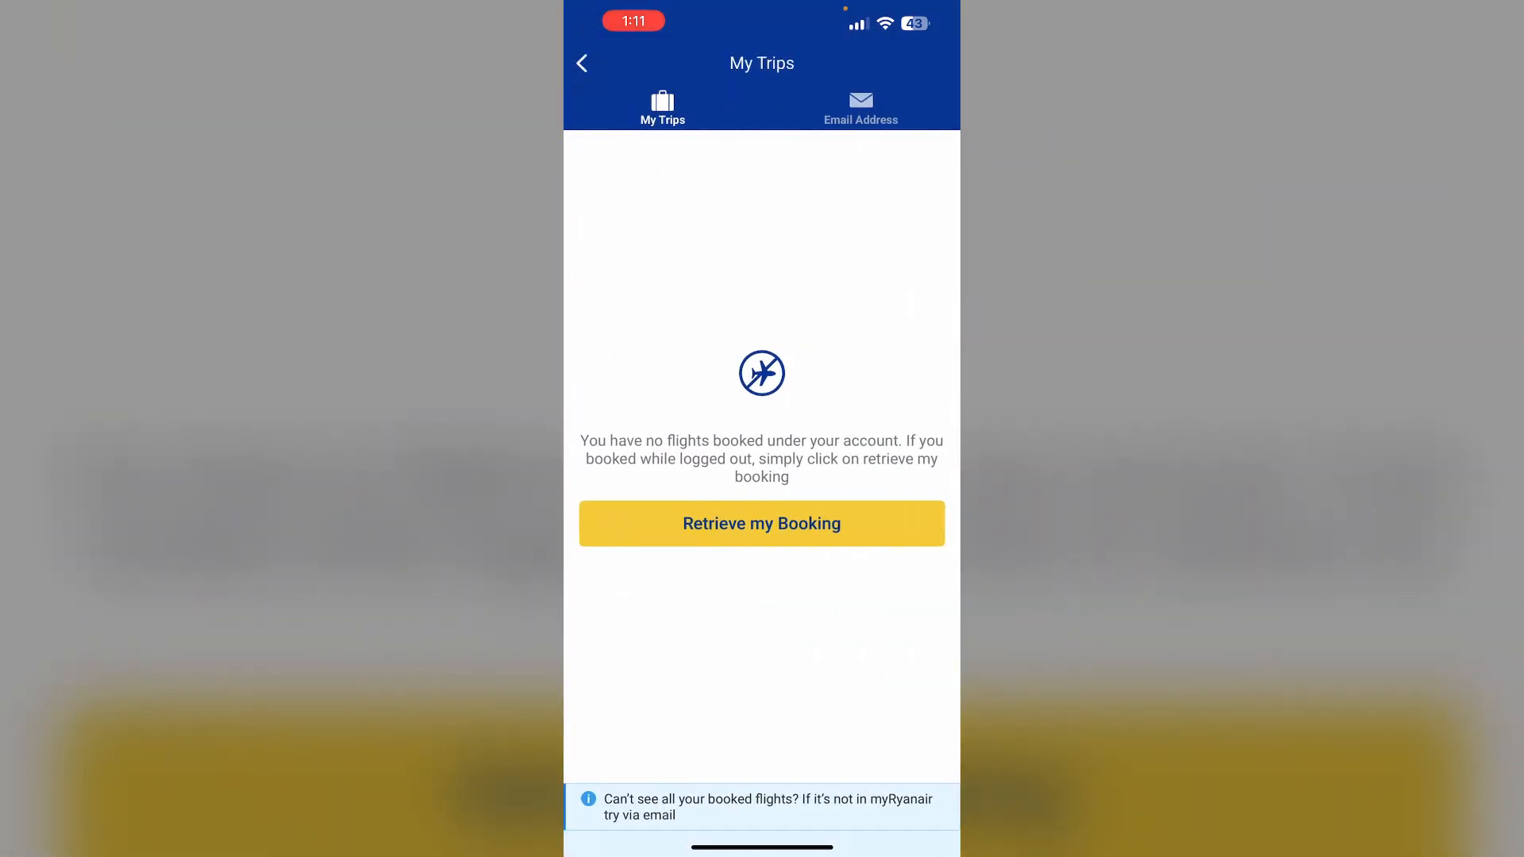
left_click(859, 106)
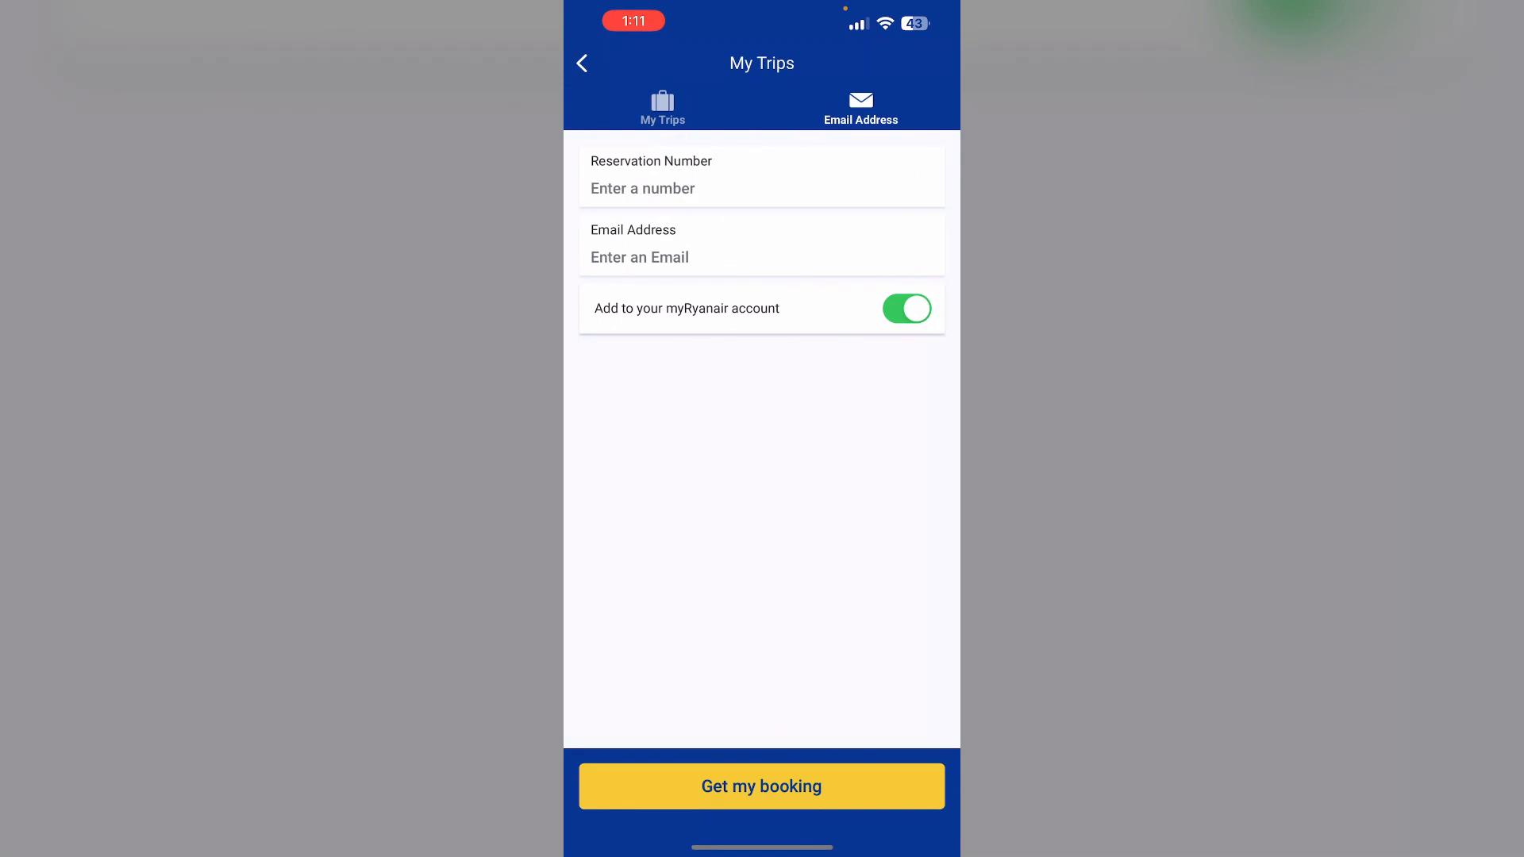